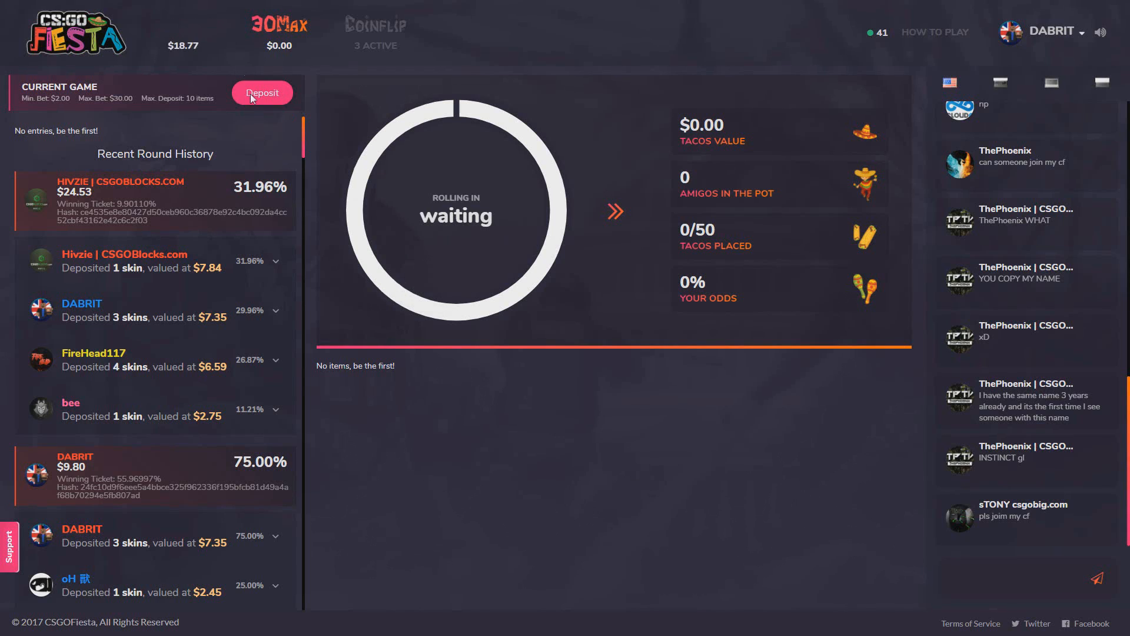
pyautogui.moveTo(595, 492)
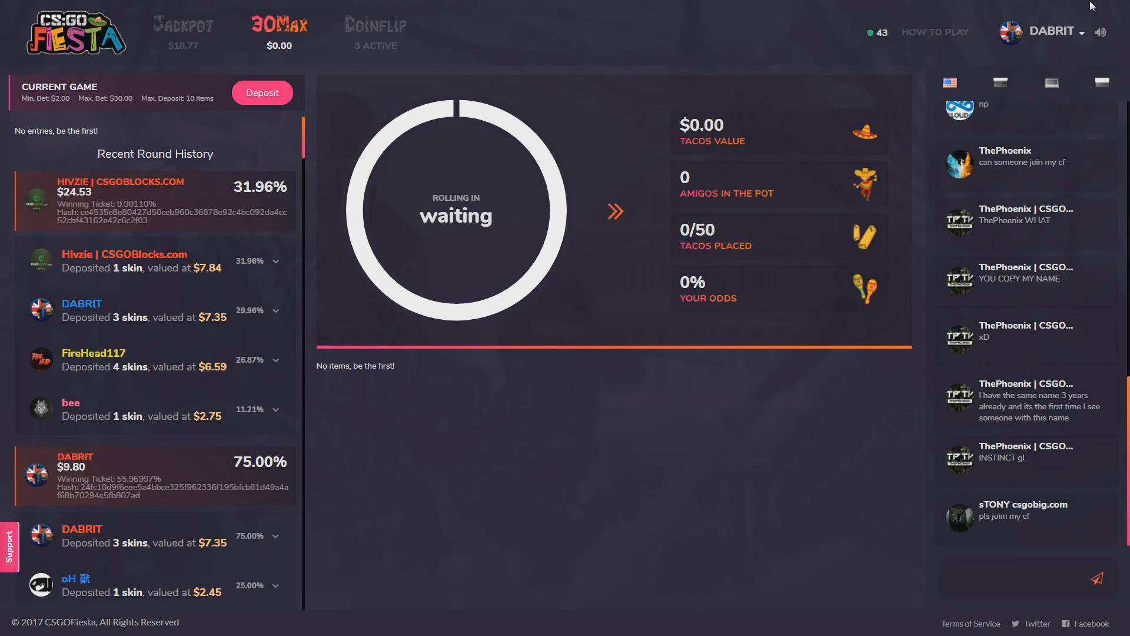
# Open the Account page from the username menu to view won, deposited and profit totals.
pyautogui.click(1048, 32)
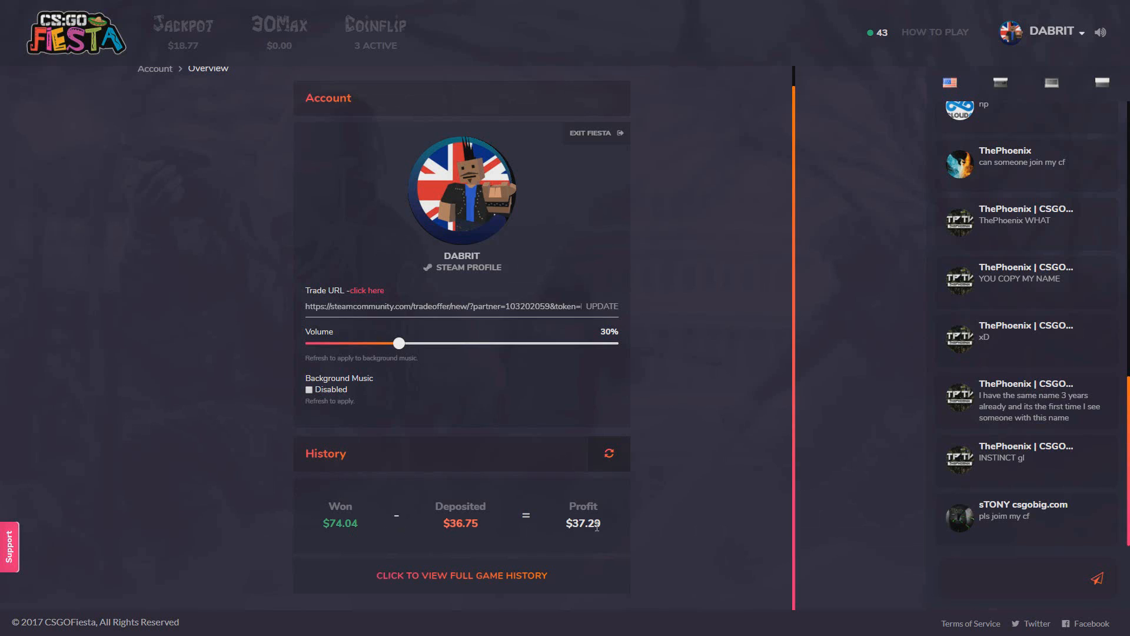
# Switch to the Jackpot game to watch the user's $4.38 deposit round roll.
pyautogui.click(183, 25)
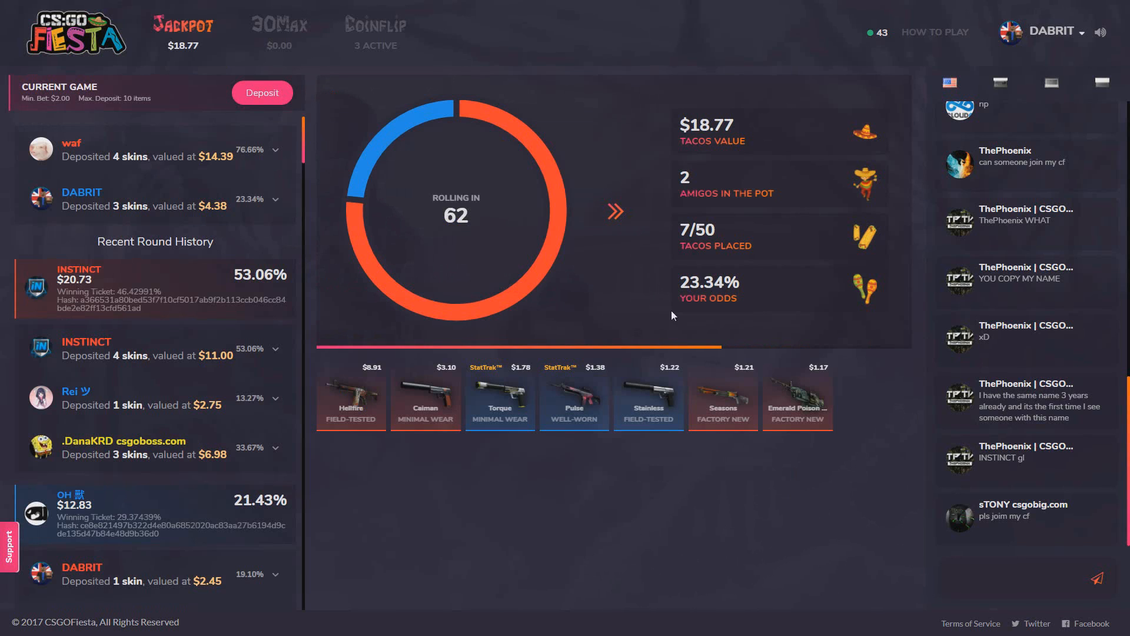
pyautogui.moveTo(711, 494)
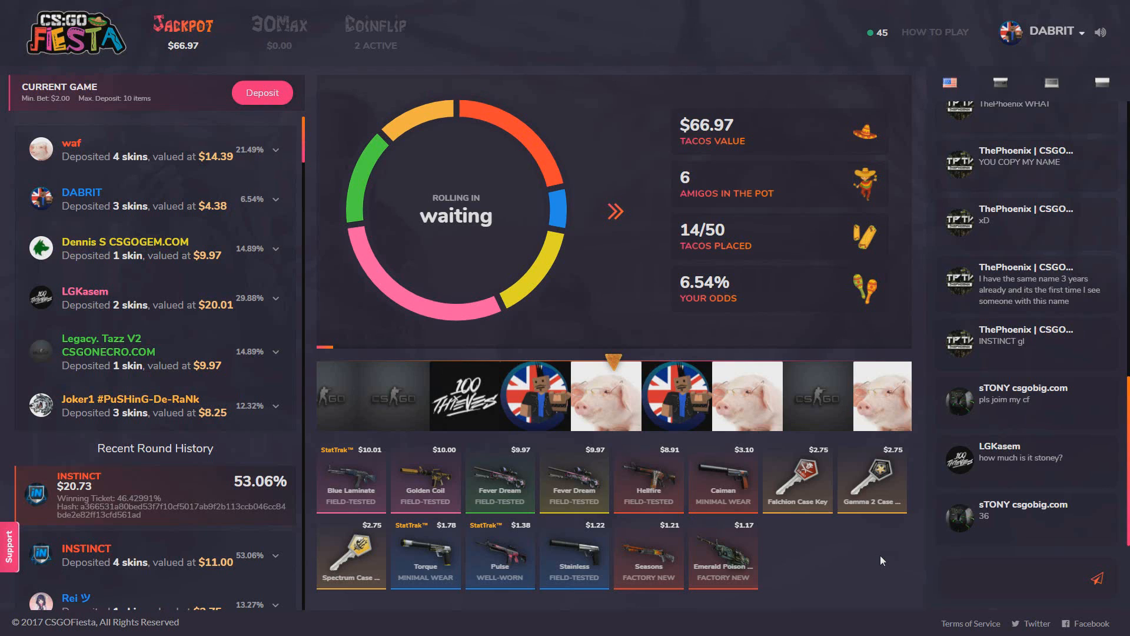
pyautogui.moveTo(879, 565)
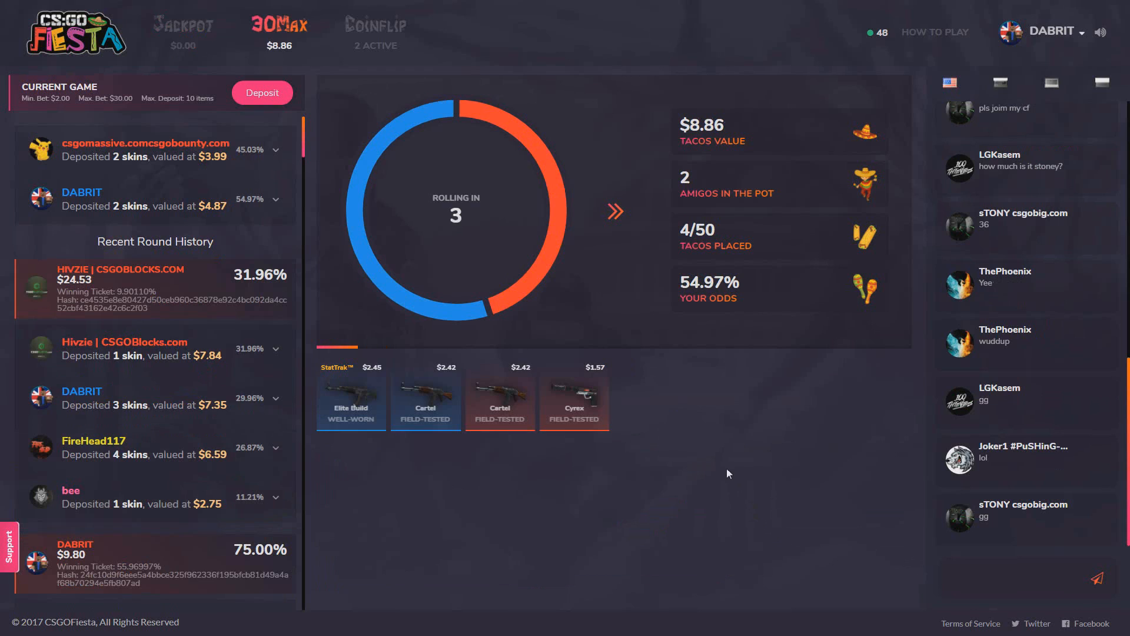
pyautogui.moveTo(764, 424)
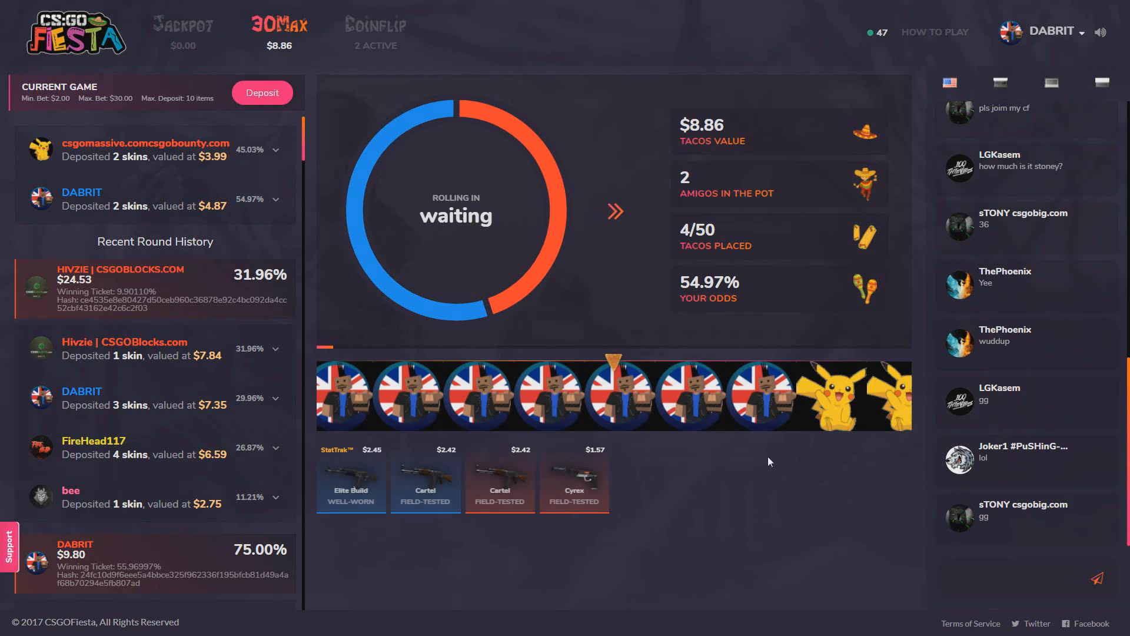
pyautogui.moveTo(766, 473)
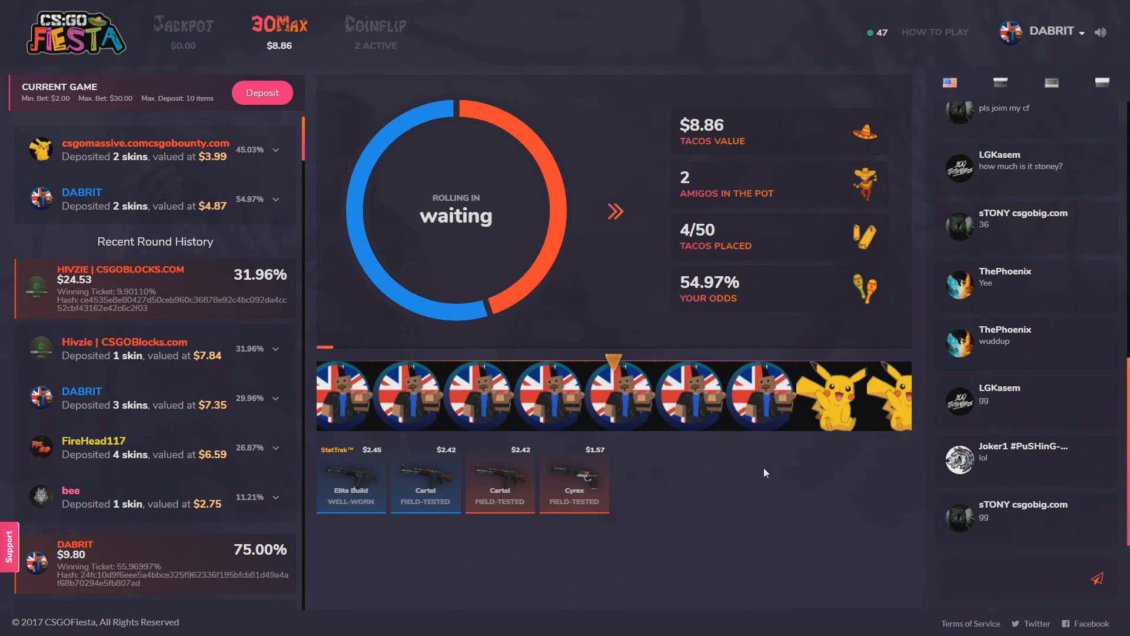
pyautogui.moveTo(749, 536)
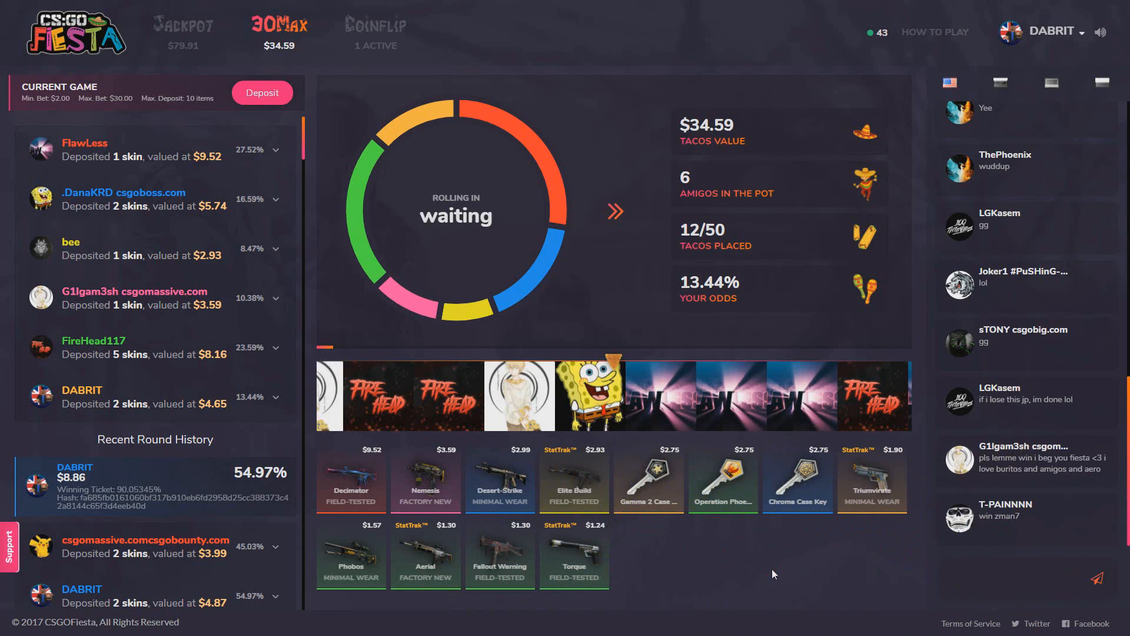
pyautogui.moveTo(590, 402)
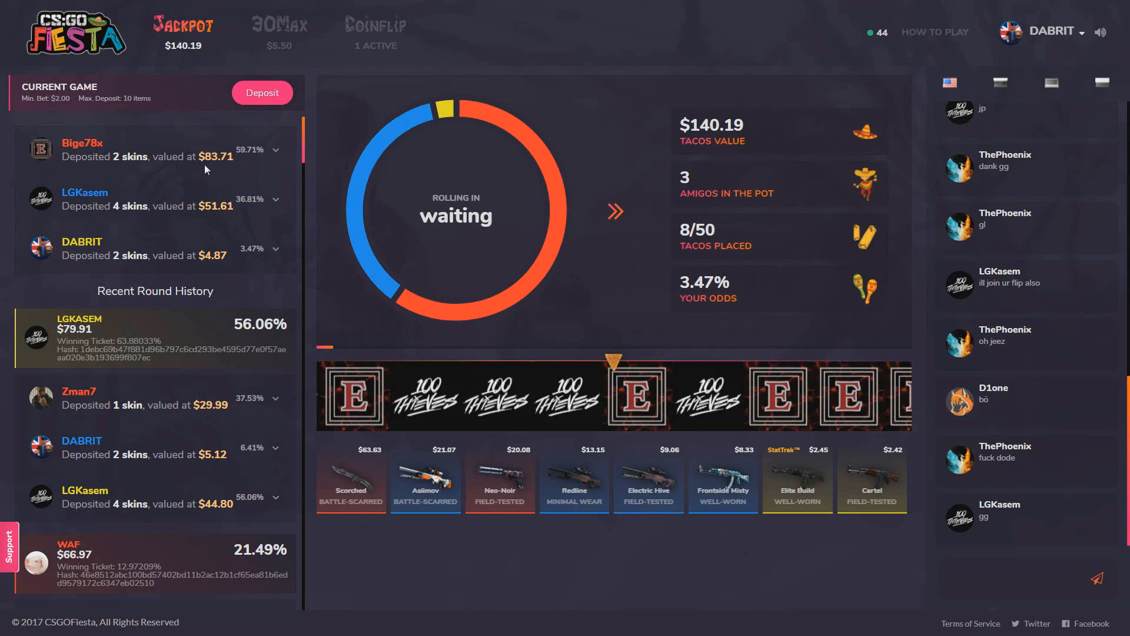
# Switch to the 30Max game to follow the $8.25 round the user wins.
pyautogui.click(280, 25)
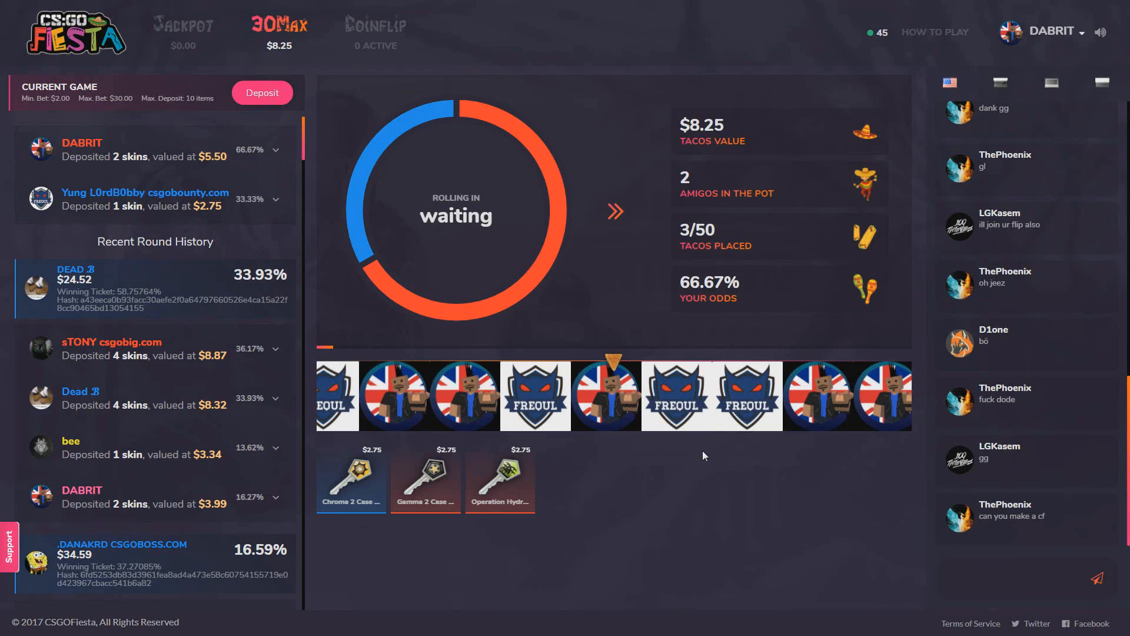
pyautogui.moveTo(387, 475)
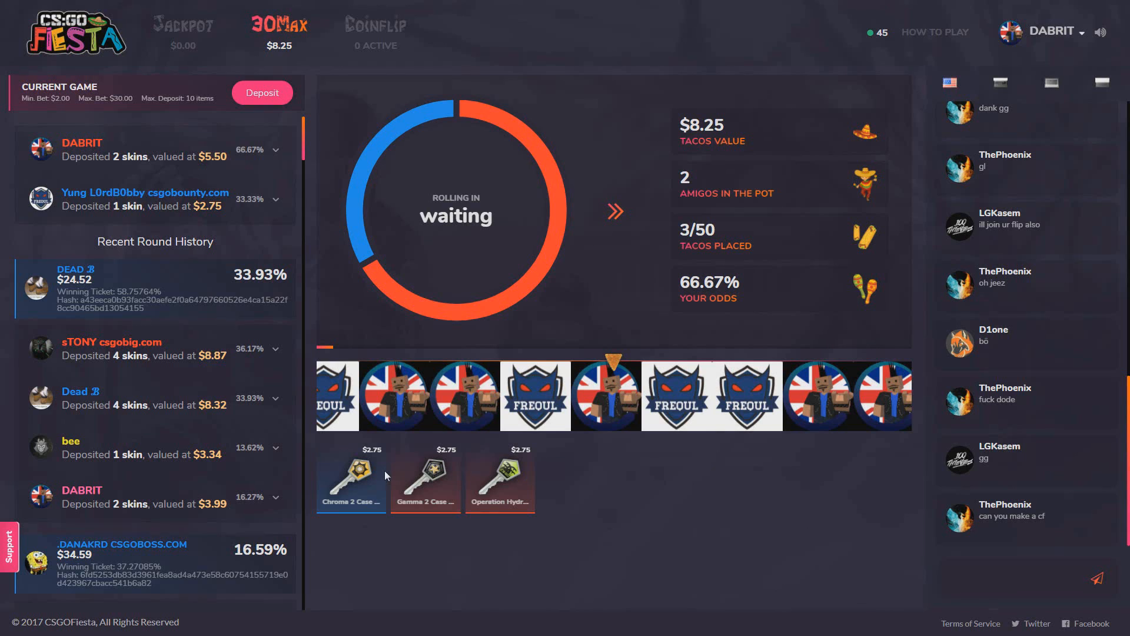
pyautogui.moveTo(589, 475)
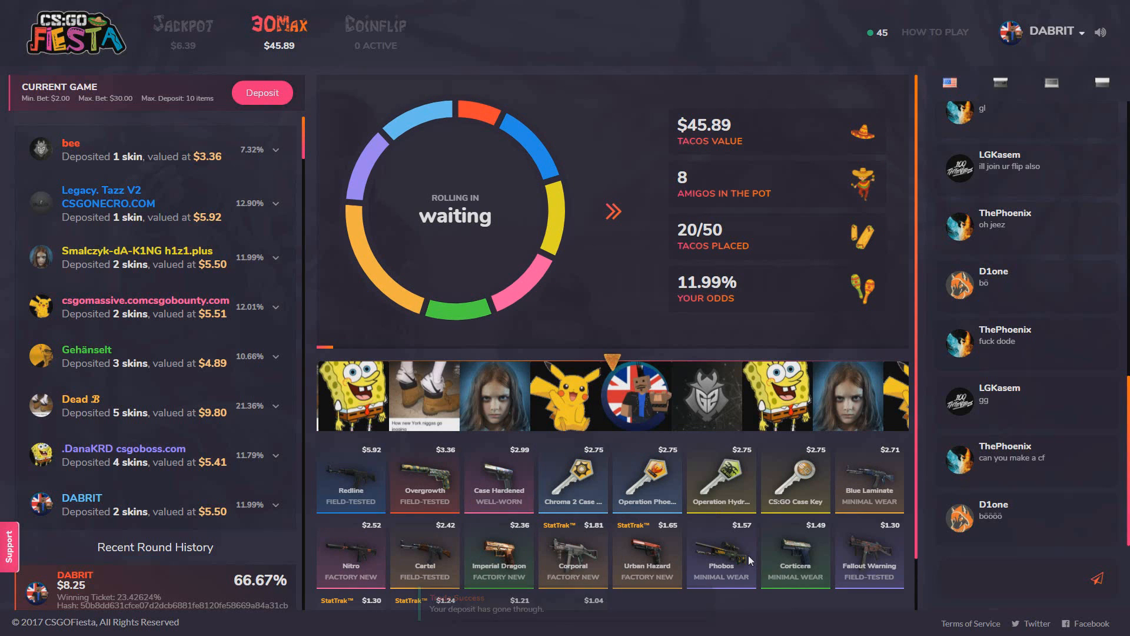
pyautogui.moveTo(669, 468)
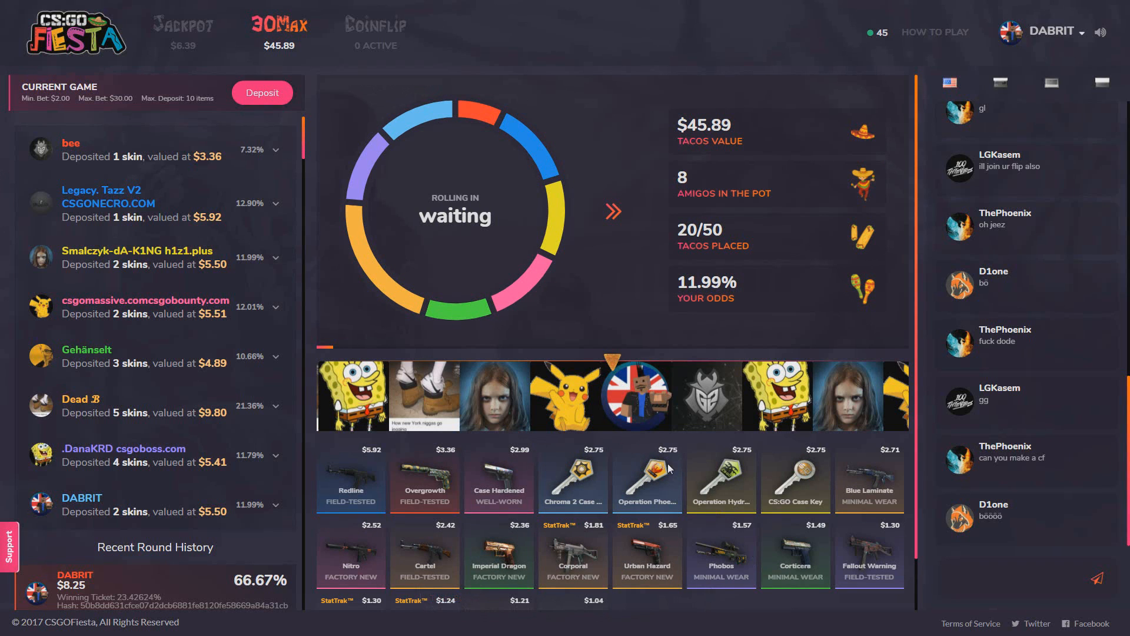
pyautogui.moveTo(709, 465)
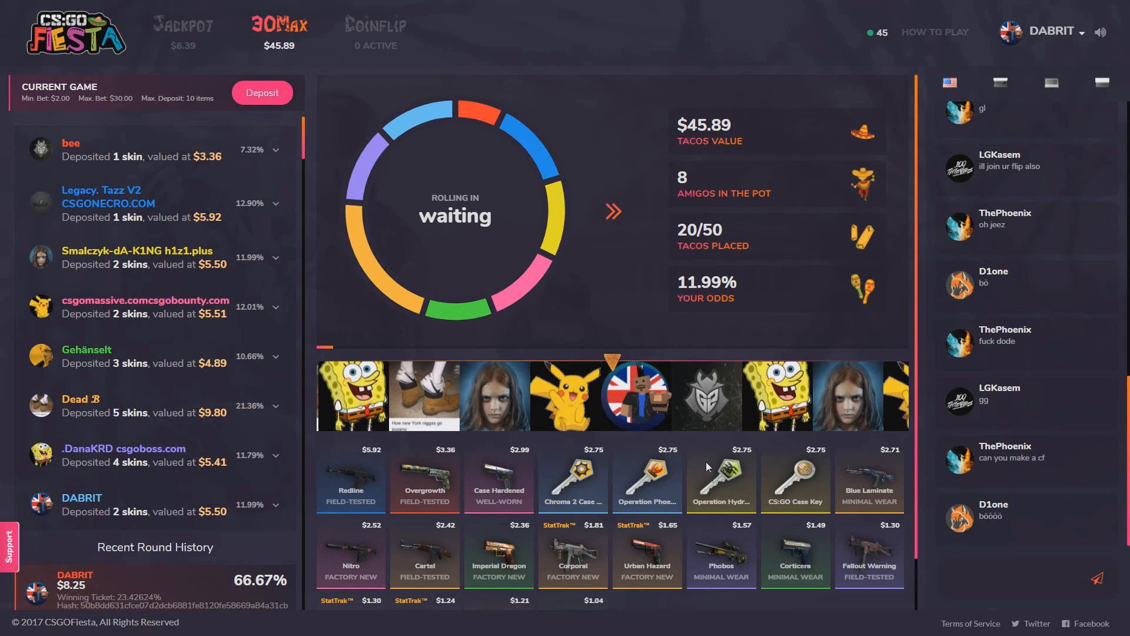
pyautogui.moveTo(637, 257)
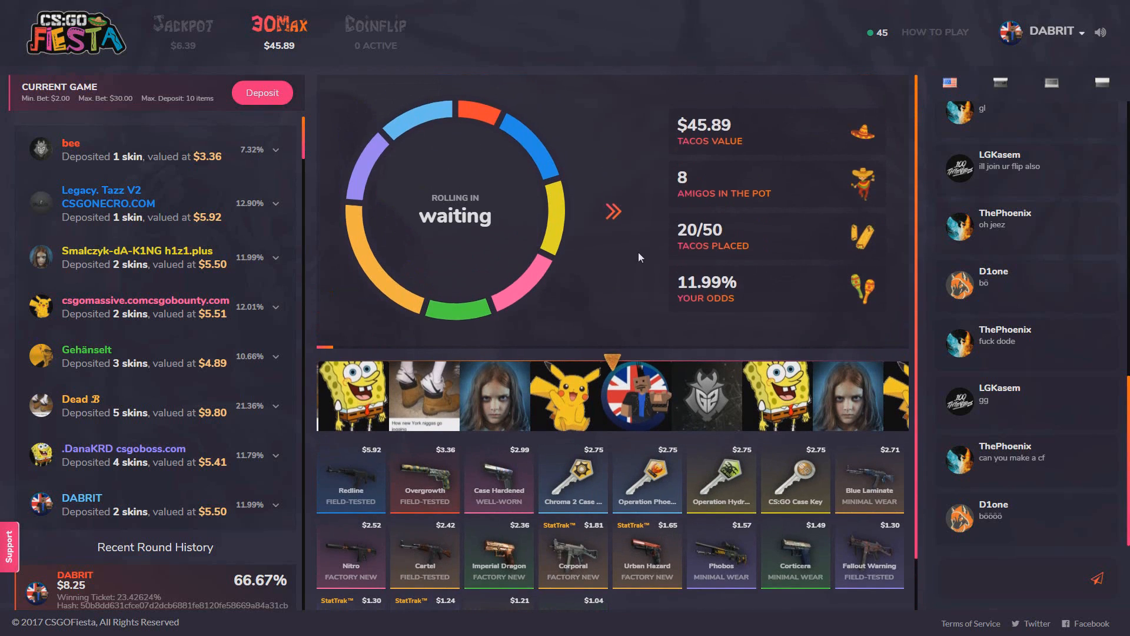
pyautogui.moveTo(656, 260)
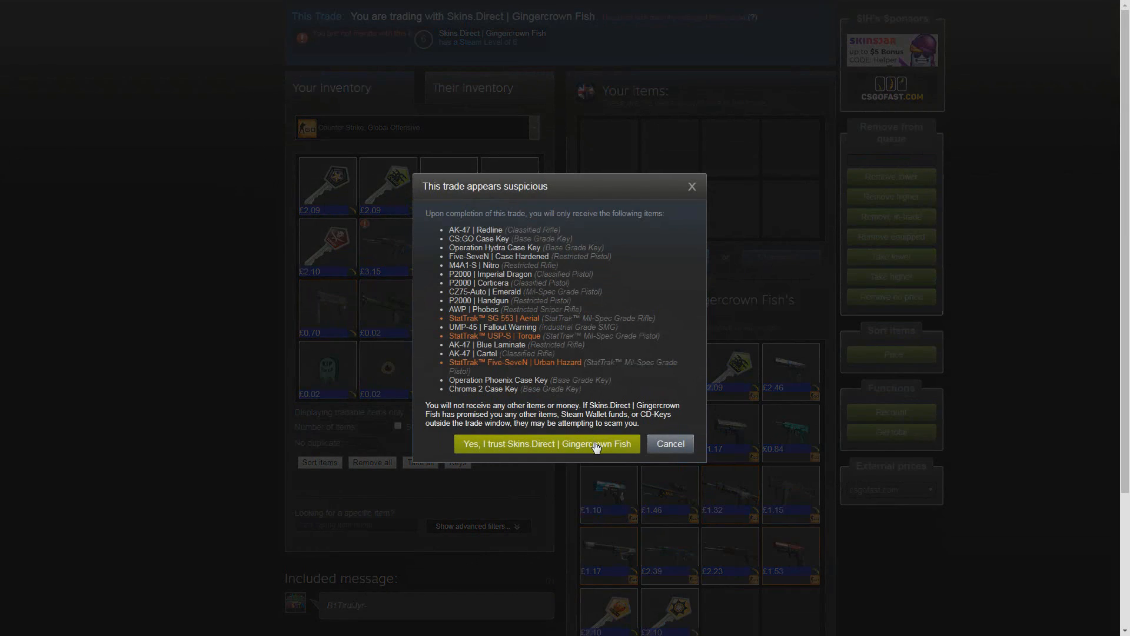
# Confirm trusting the trade partner and accept the Steam trade offer with the won skins.
pyautogui.click(547, 444)
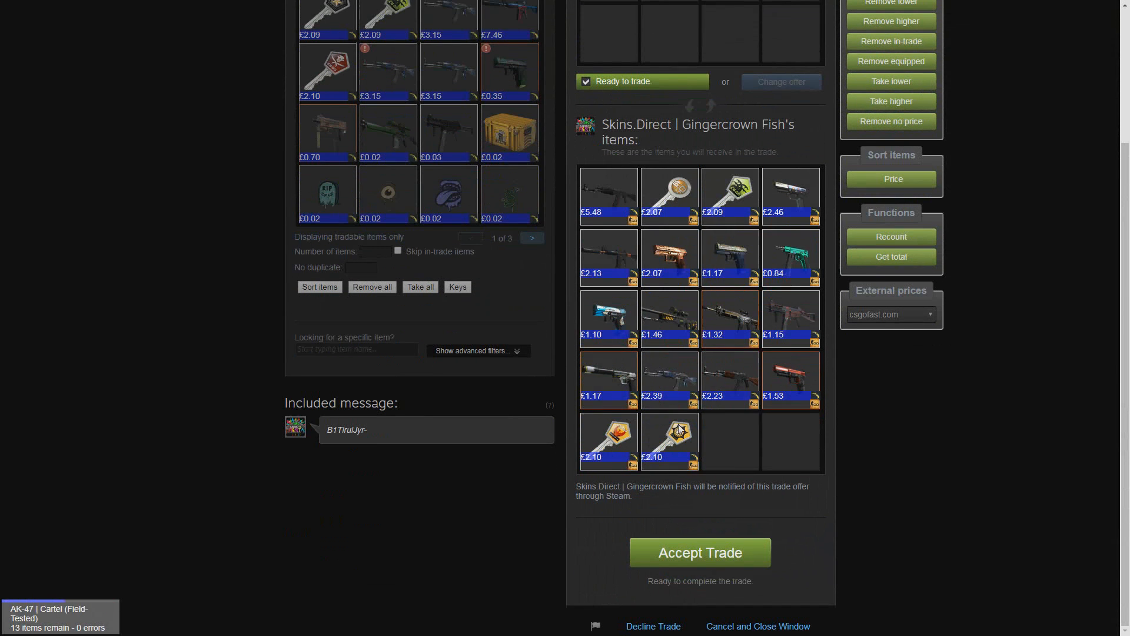
pyautogui.click(699, 552)
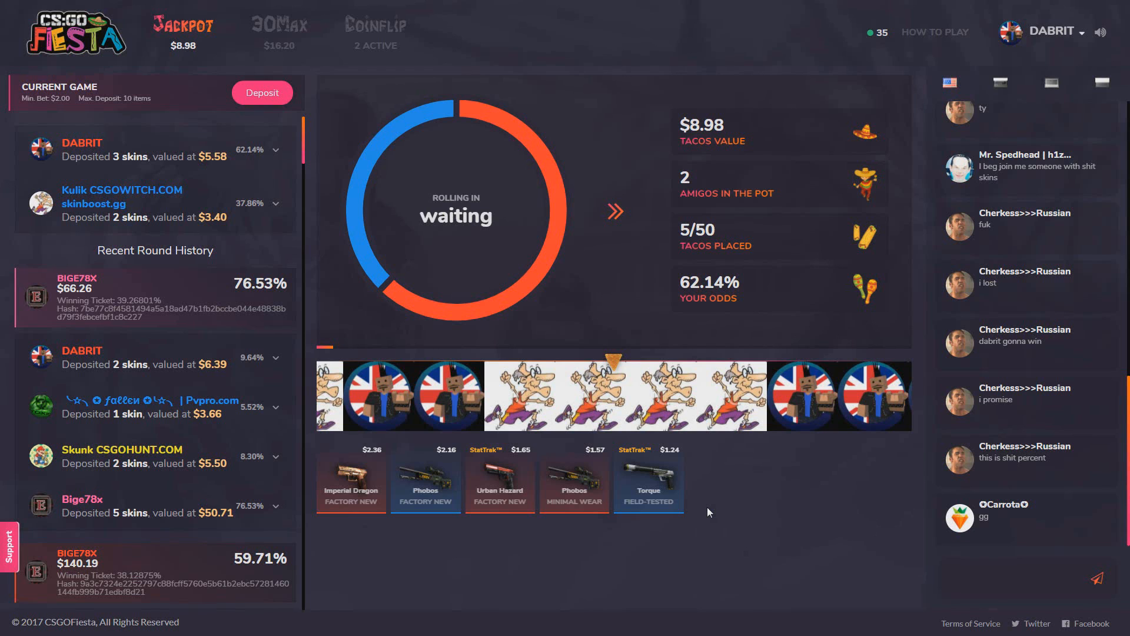
# Select the top-bar game tab after joining the new round with a $5.58 deposit.
pyautogui.click(280, 26)
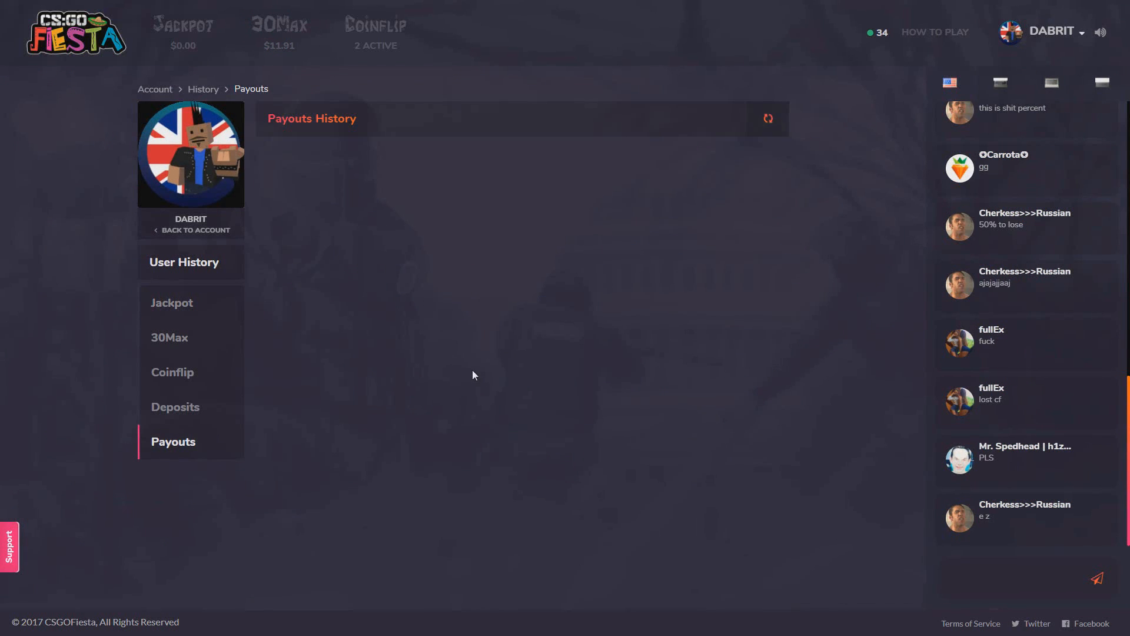
# Load the Payouts History list and scroll through the past payouts.
pyautogui.click(766, 118)
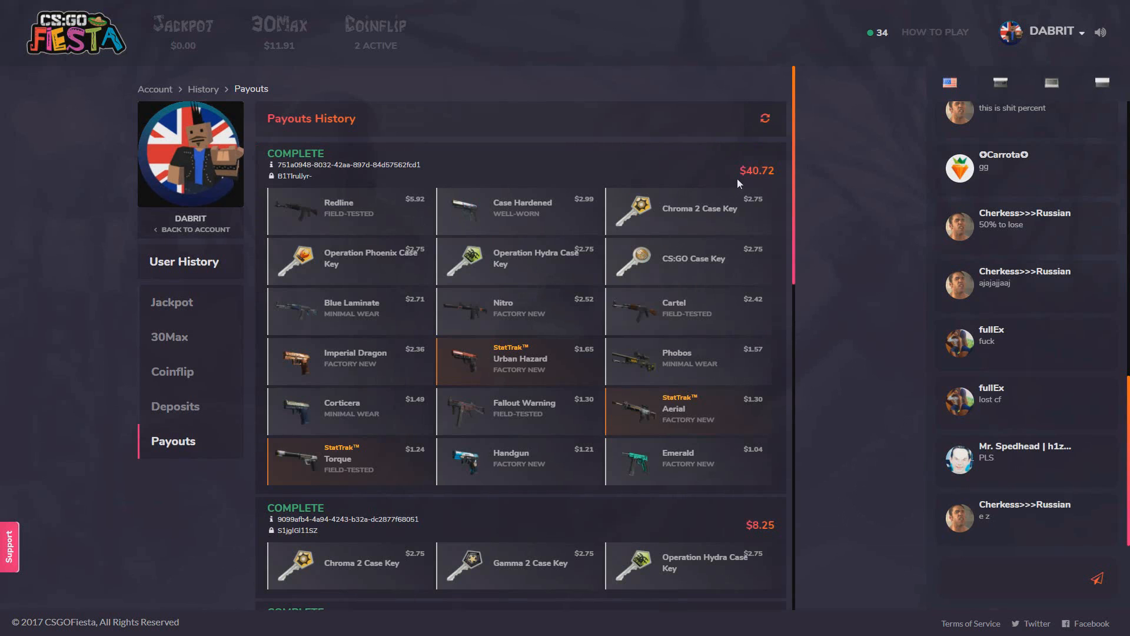
pyautogui.scroll(-3)
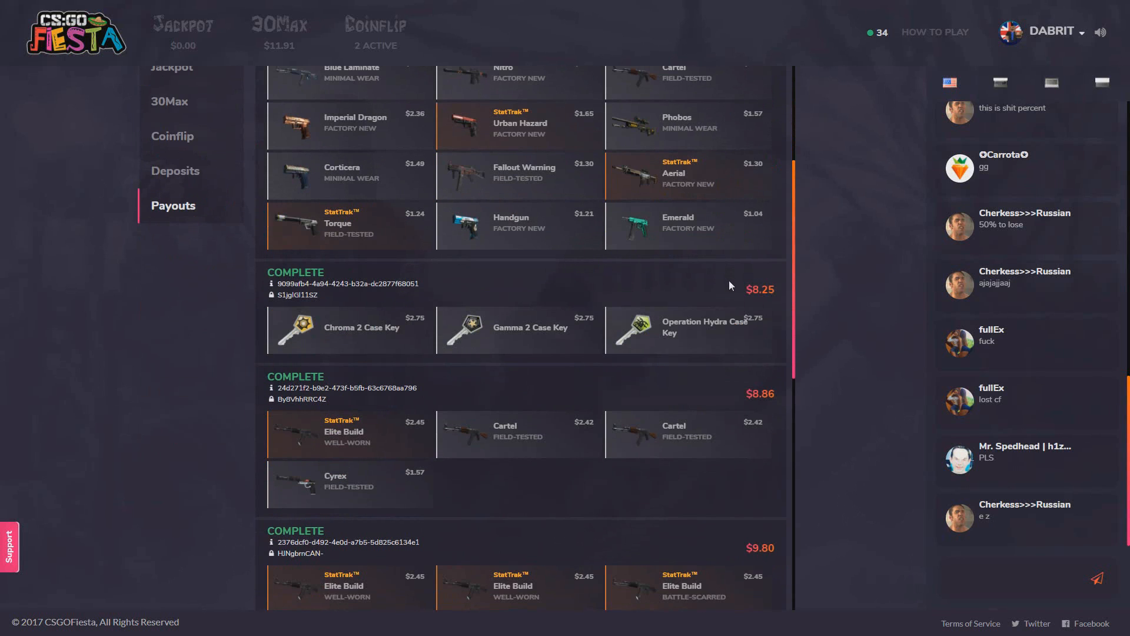
pyautogui.scroll(-3)
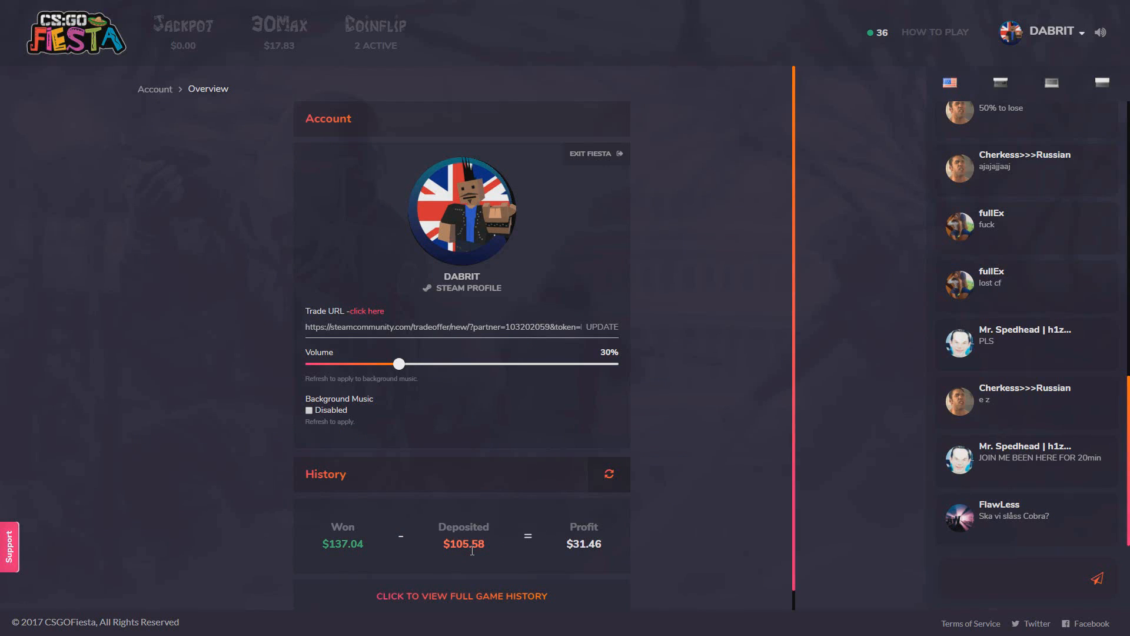
pyautogui.moveTo(588, 551)
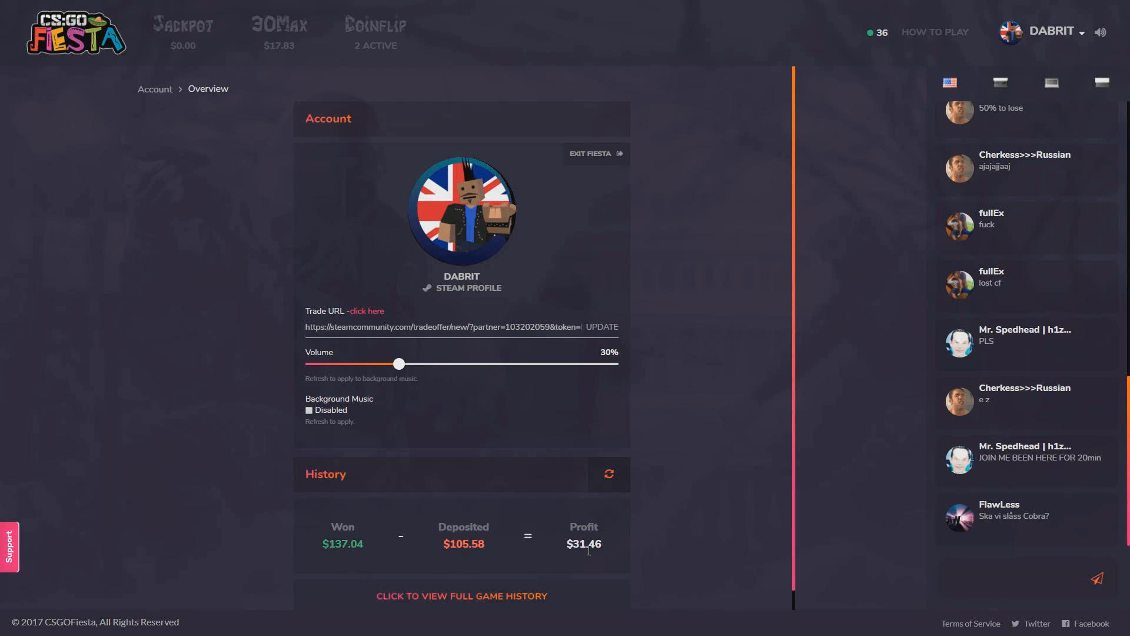